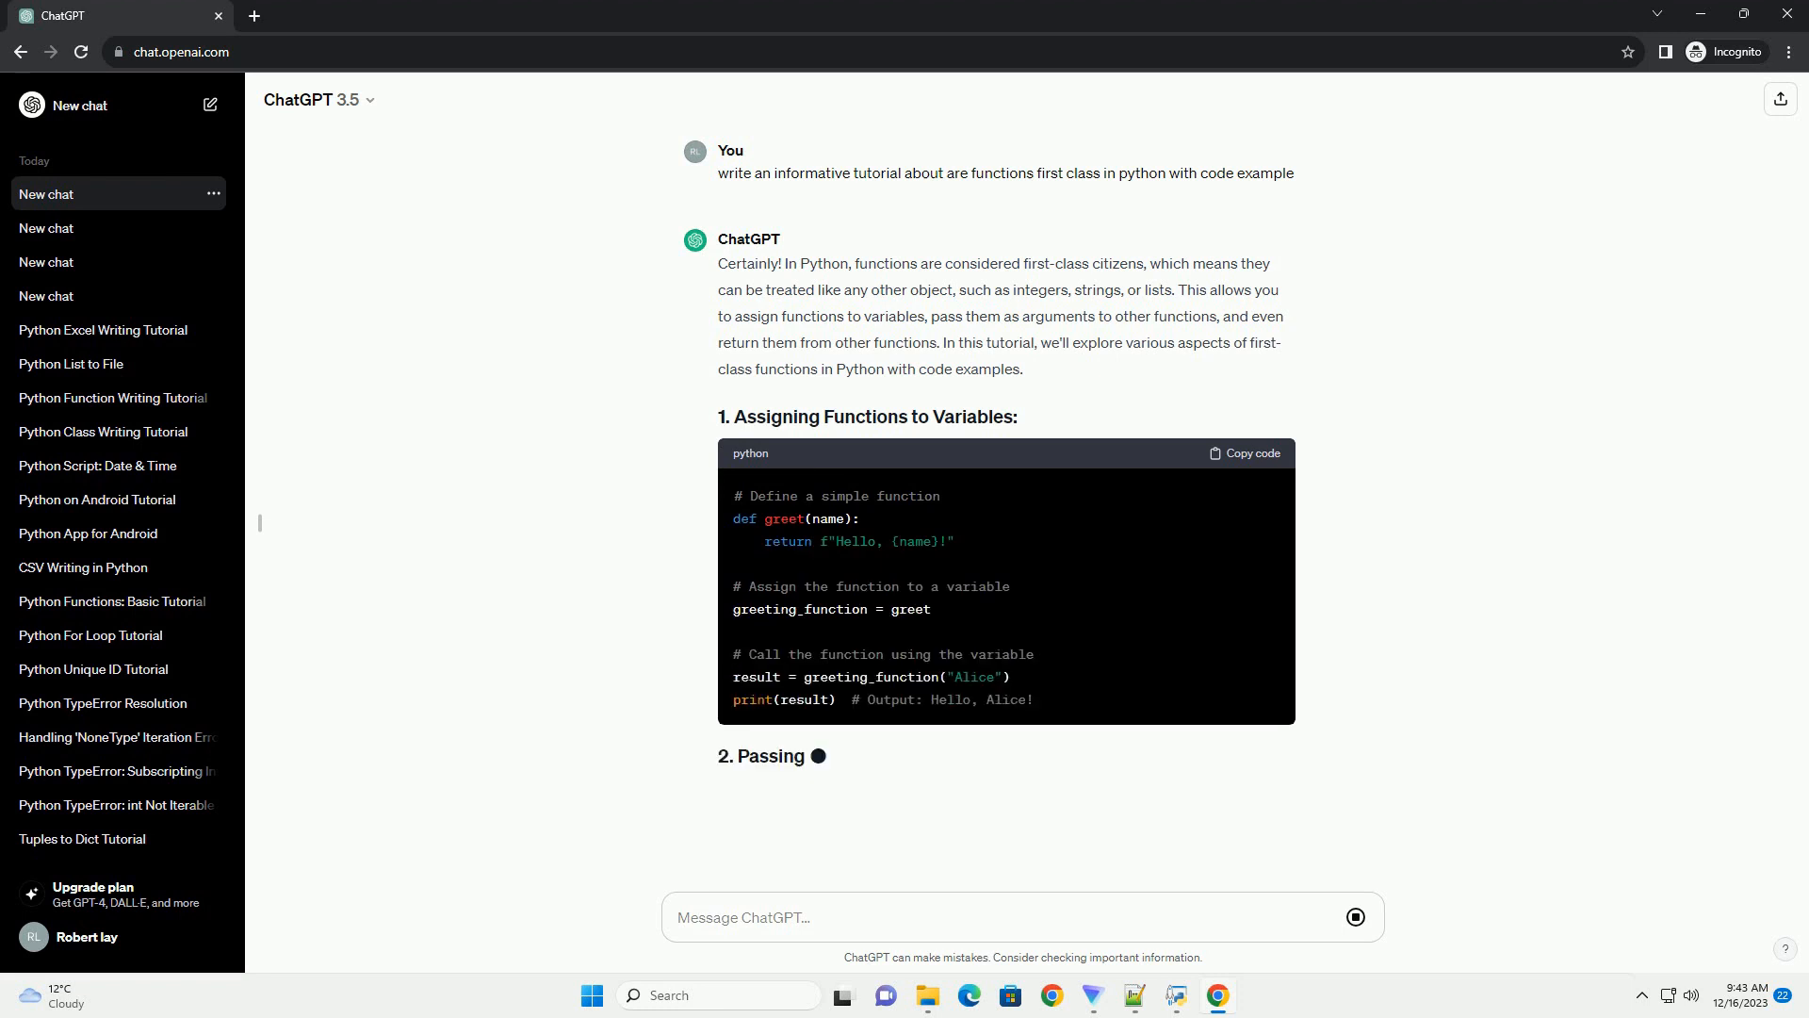
scroll(down, 3)
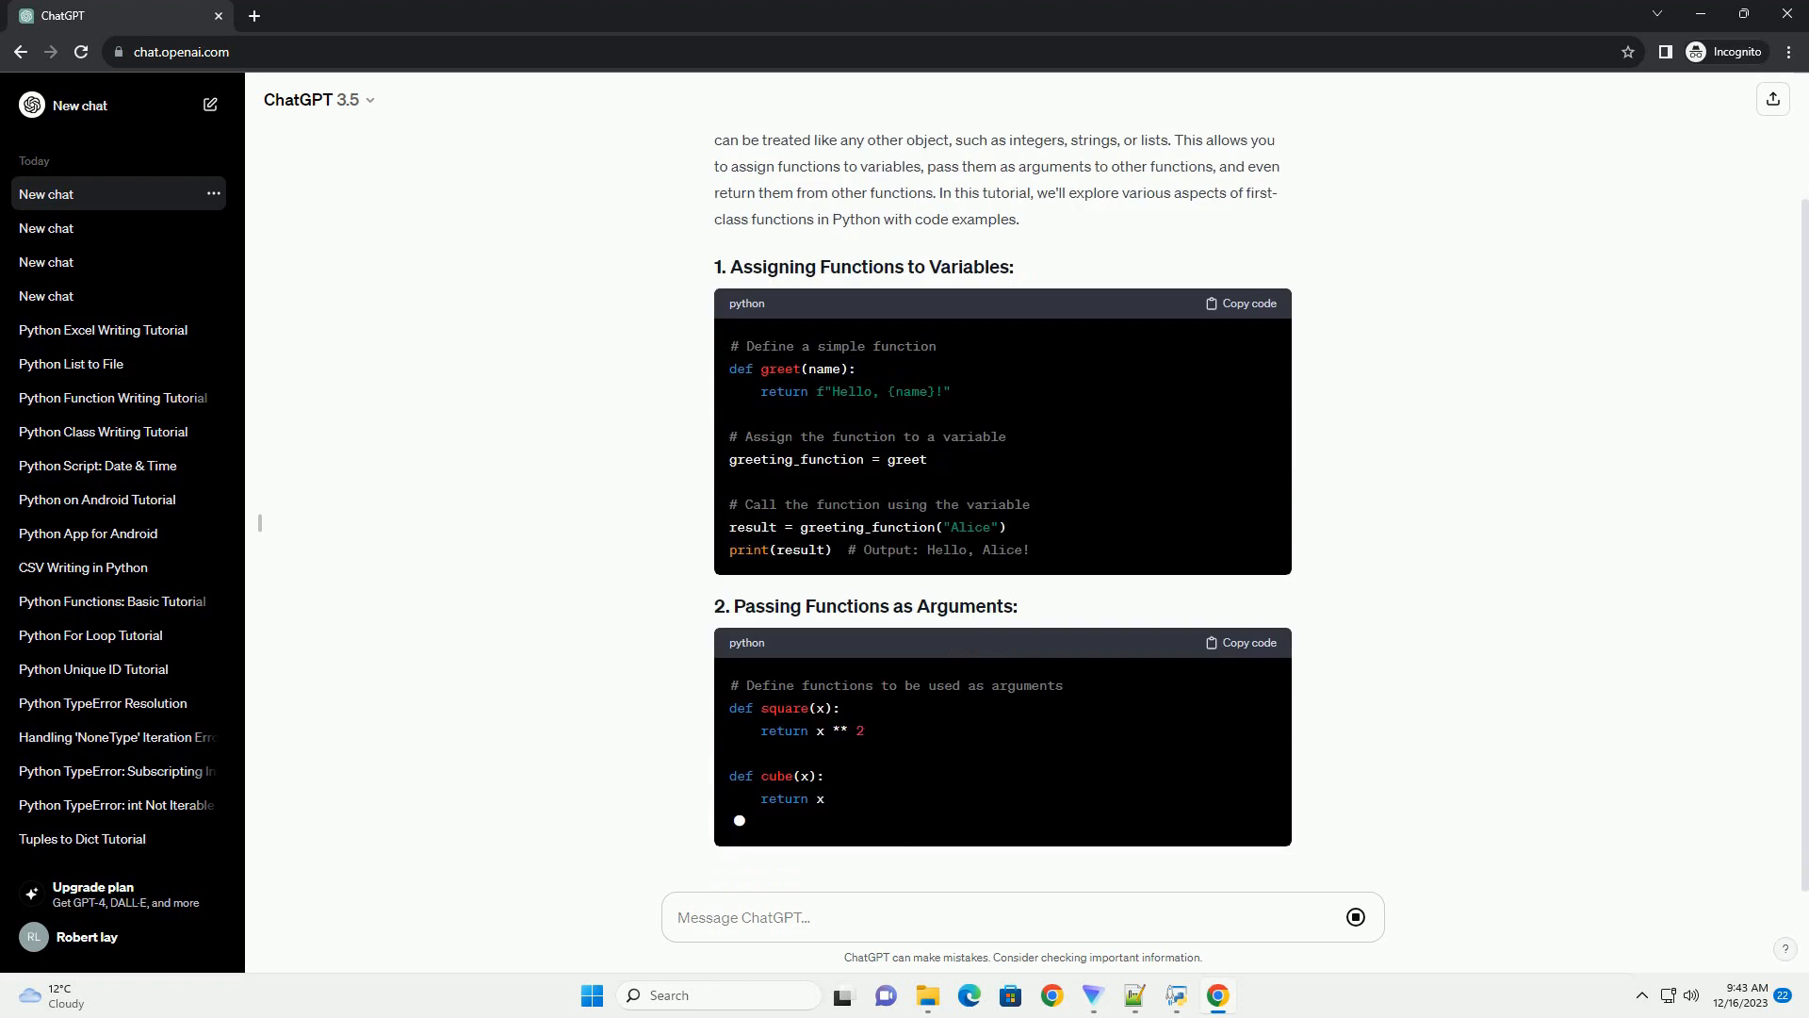
scroll(down, 3)
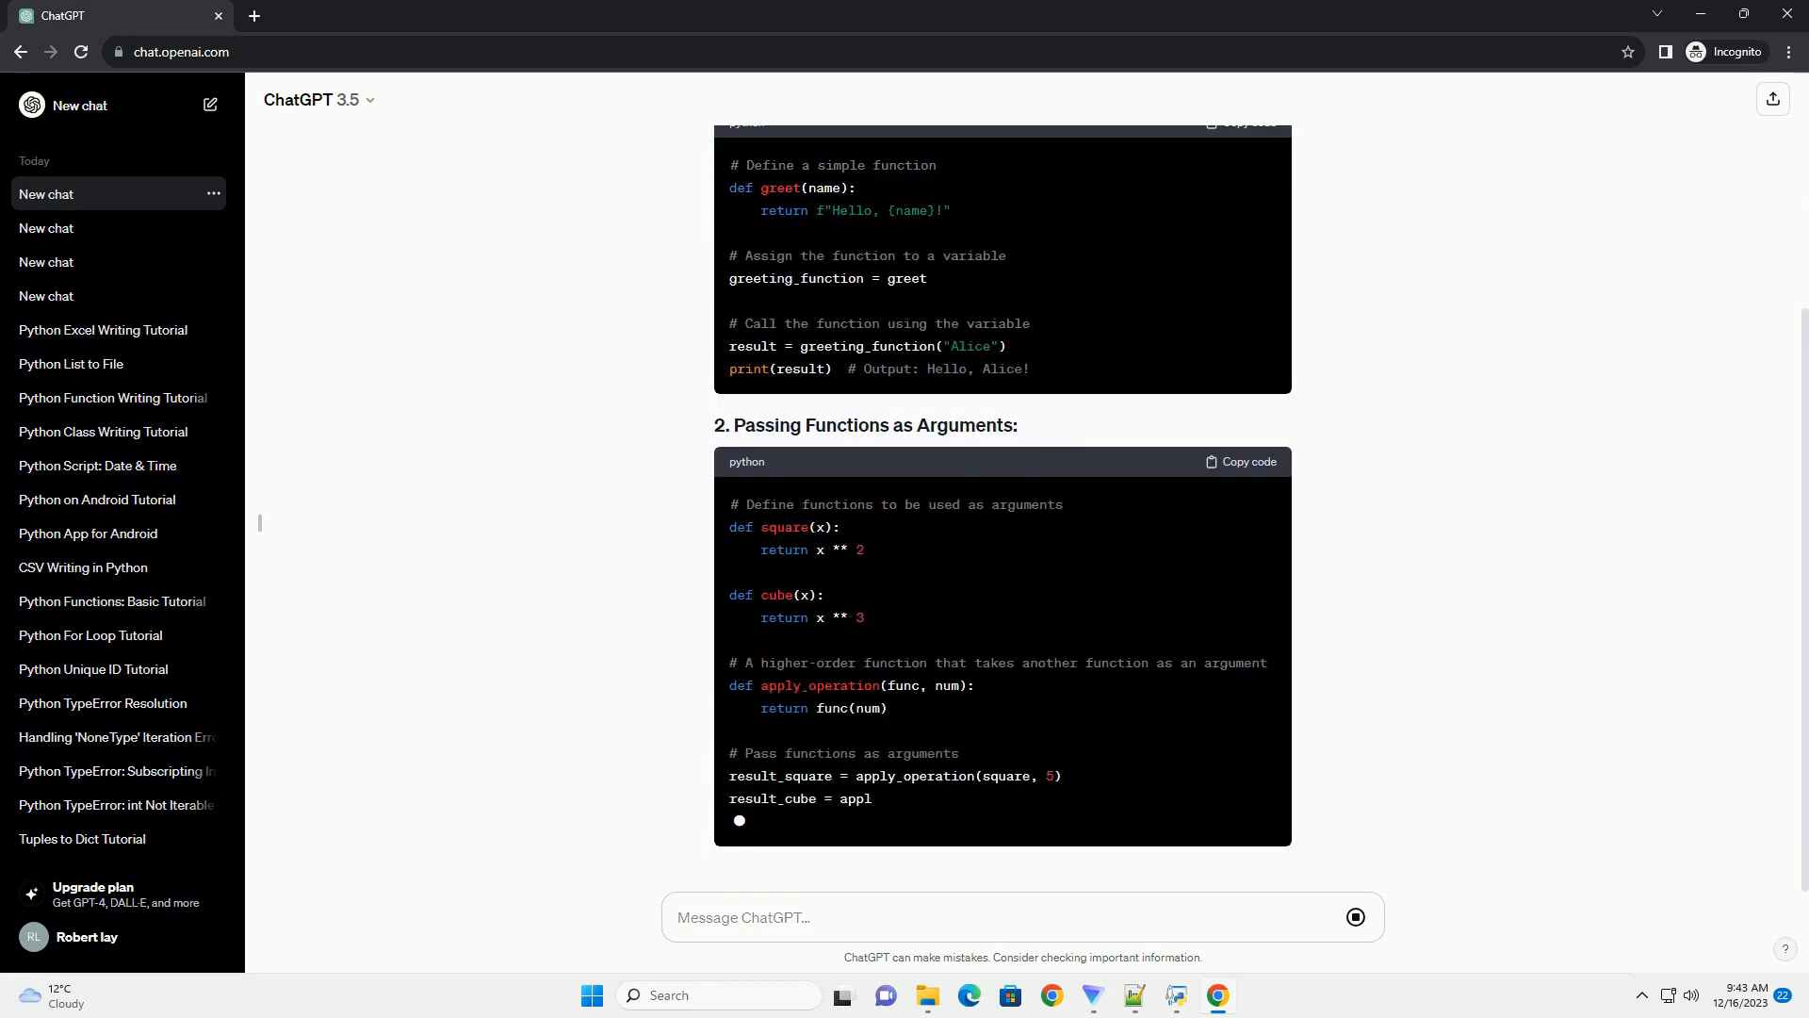
scroll(down, 3)
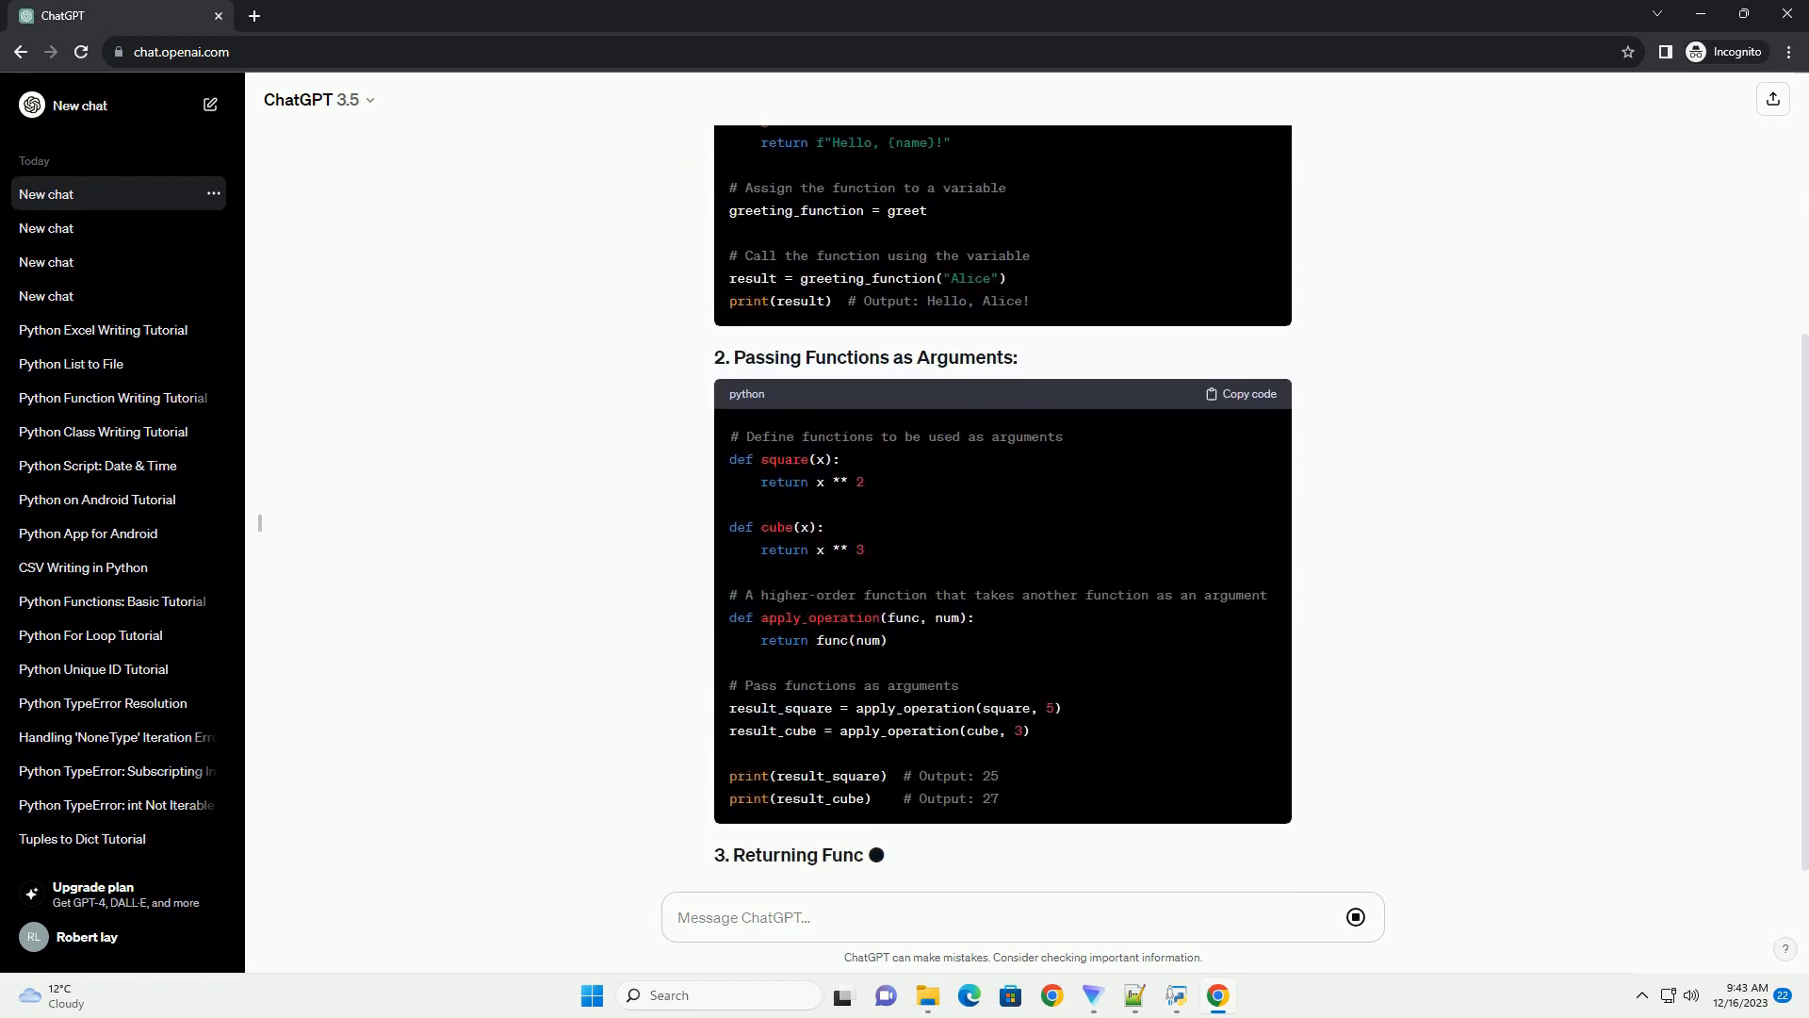
scroll(down, 3)
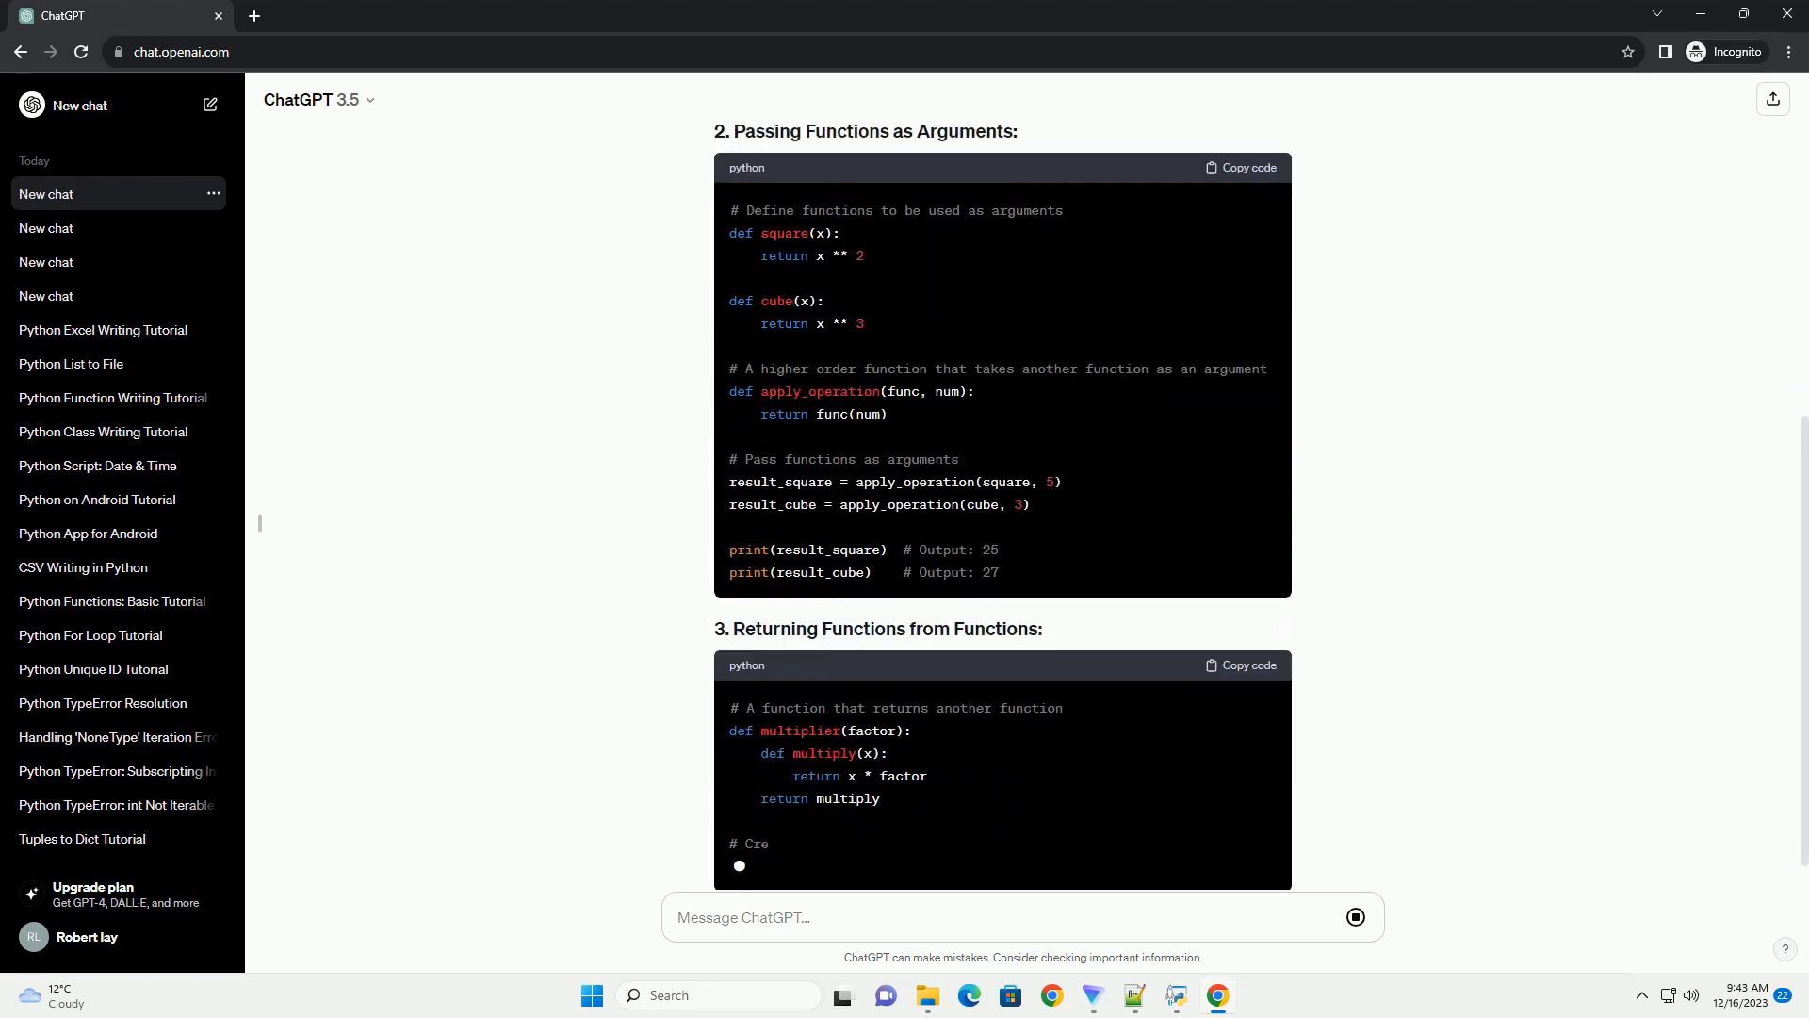
scroll(down, 3)
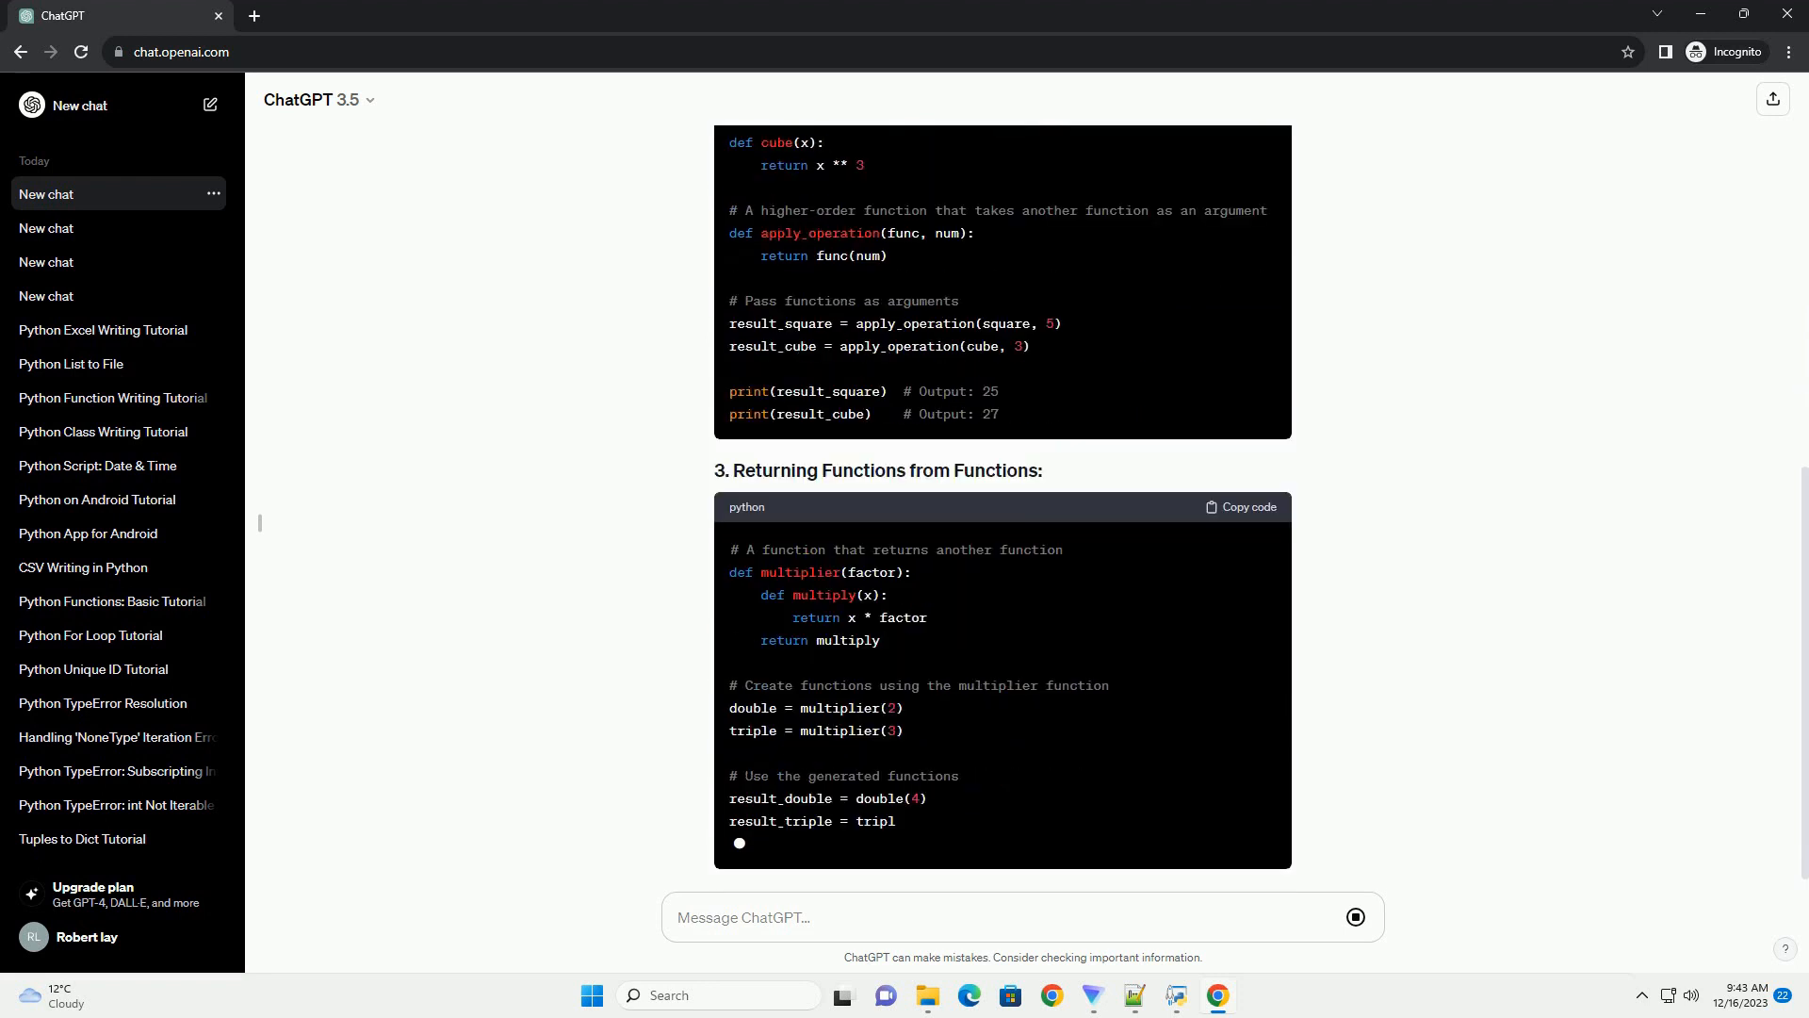
scroll(down, 3)
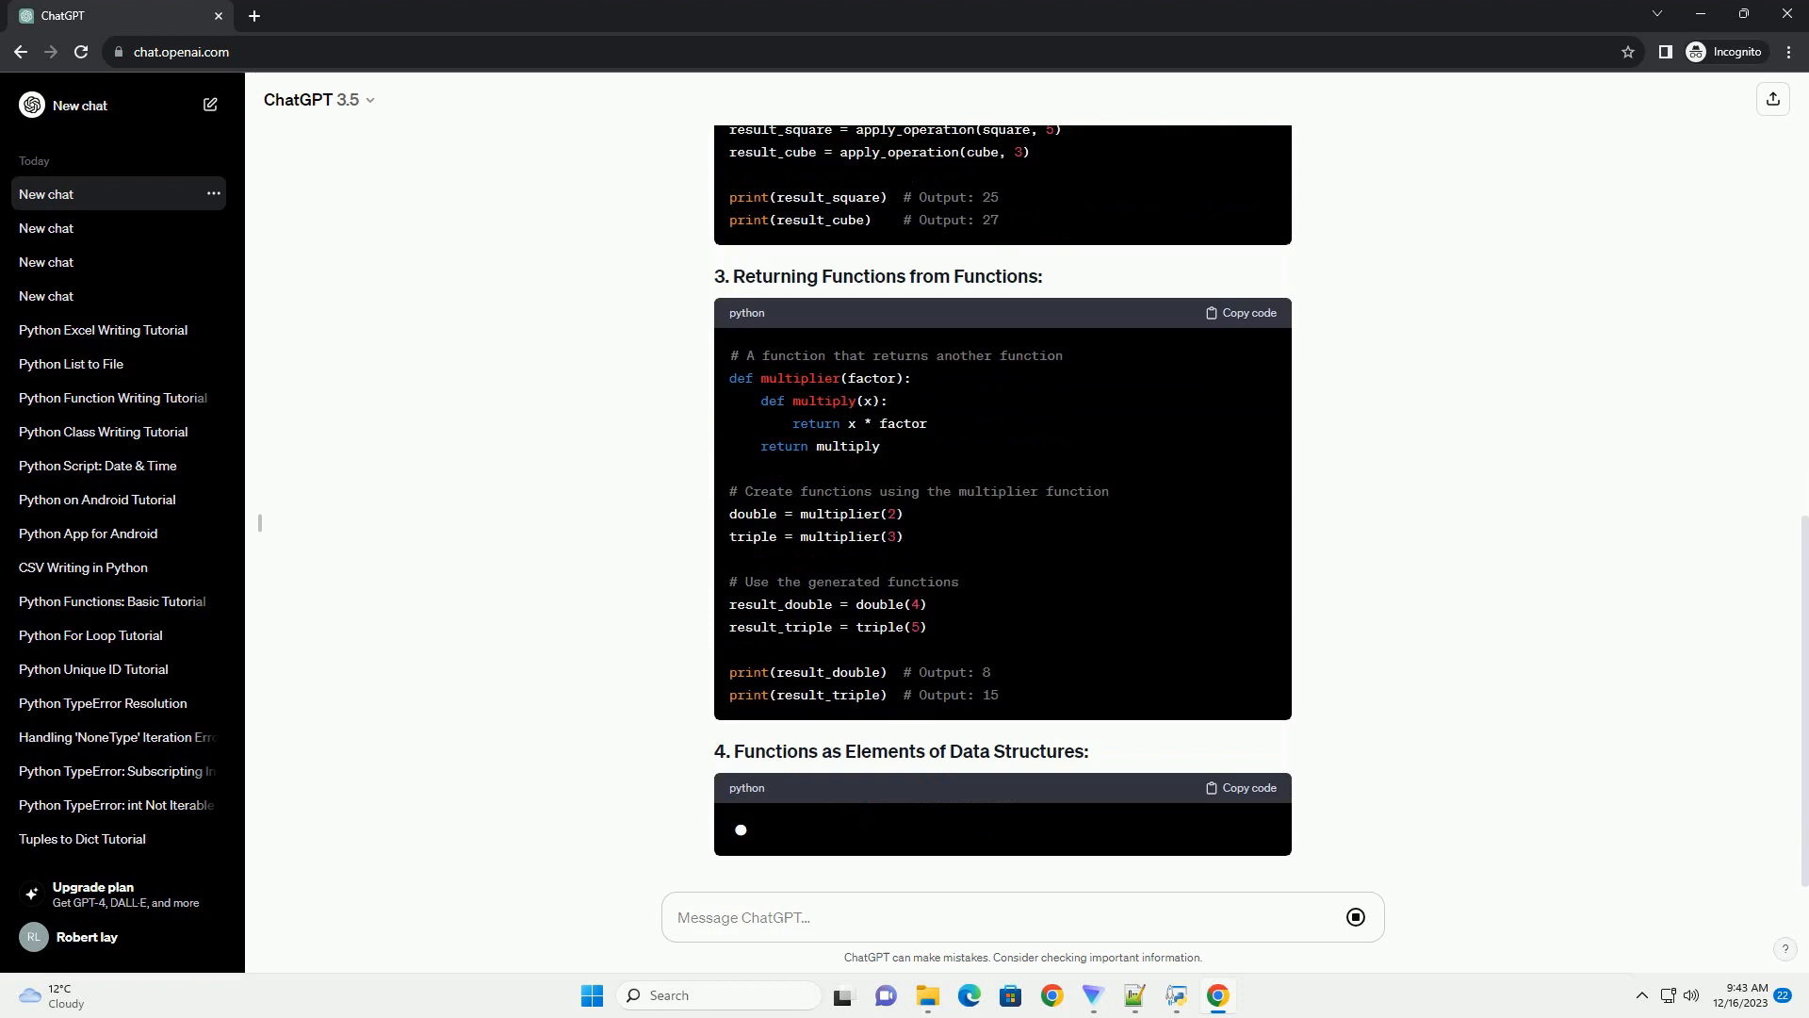
scroll(down, 3)
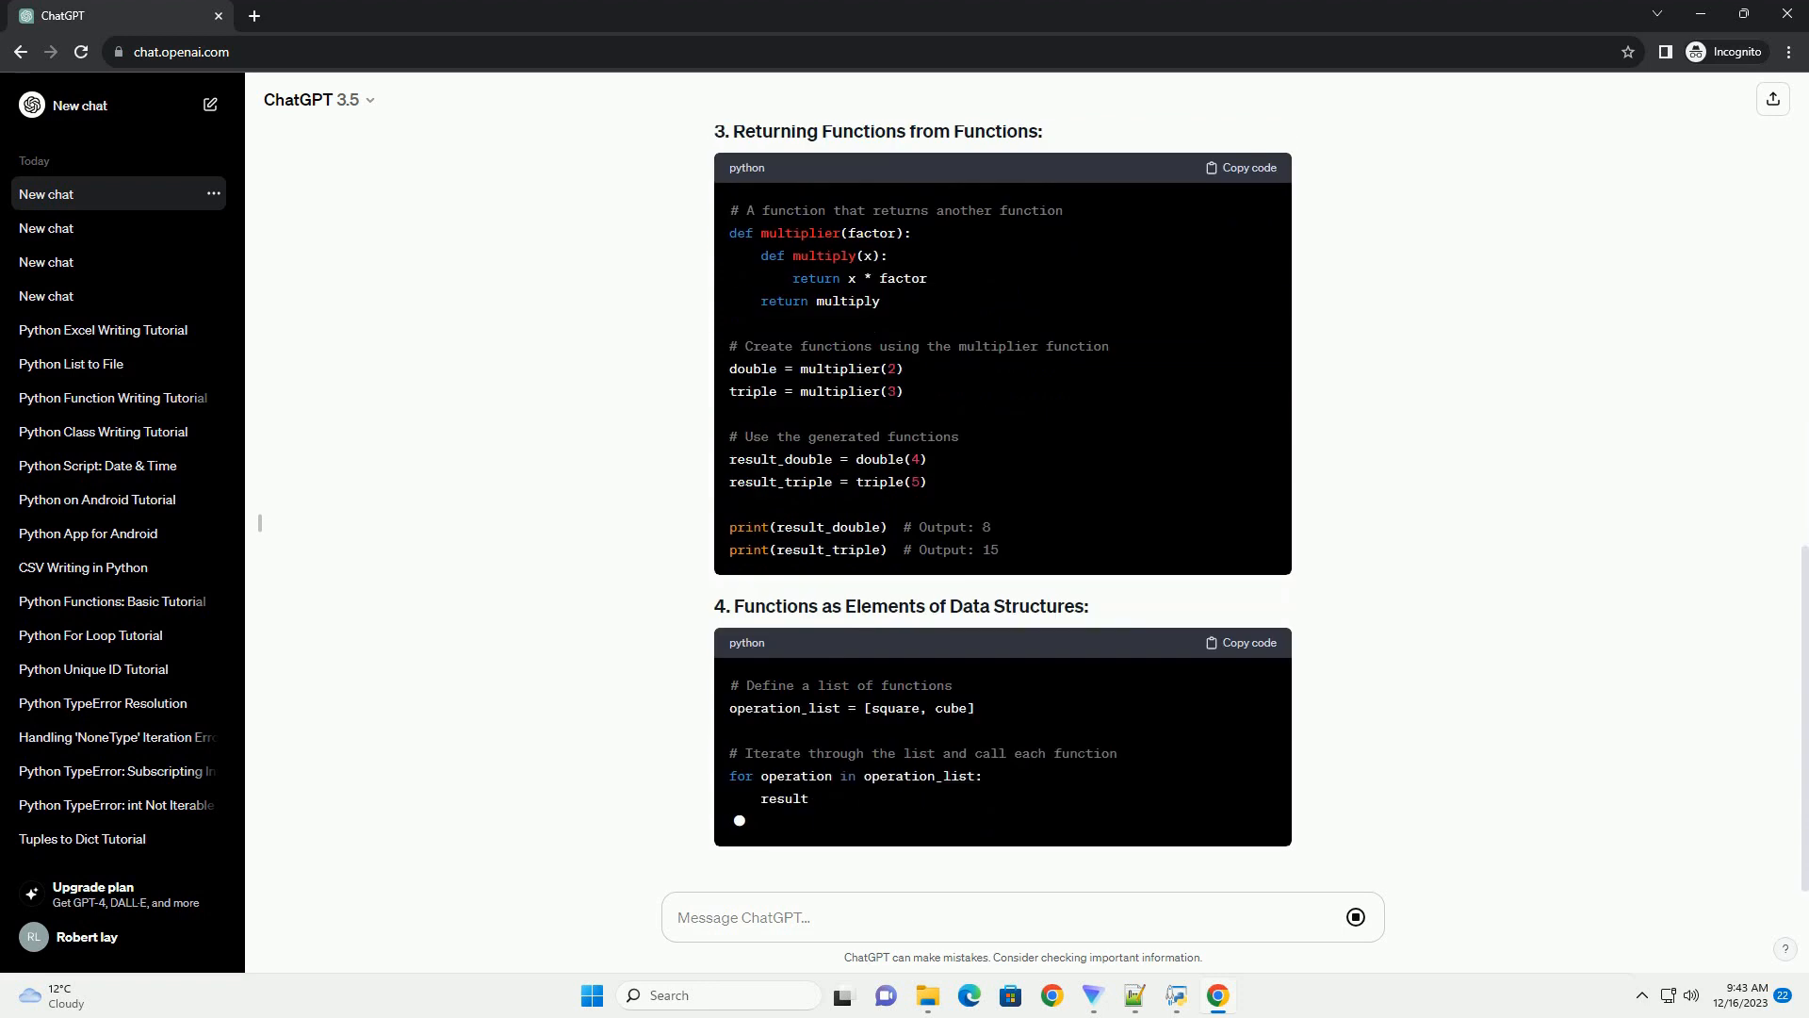
scroll(down, 3)
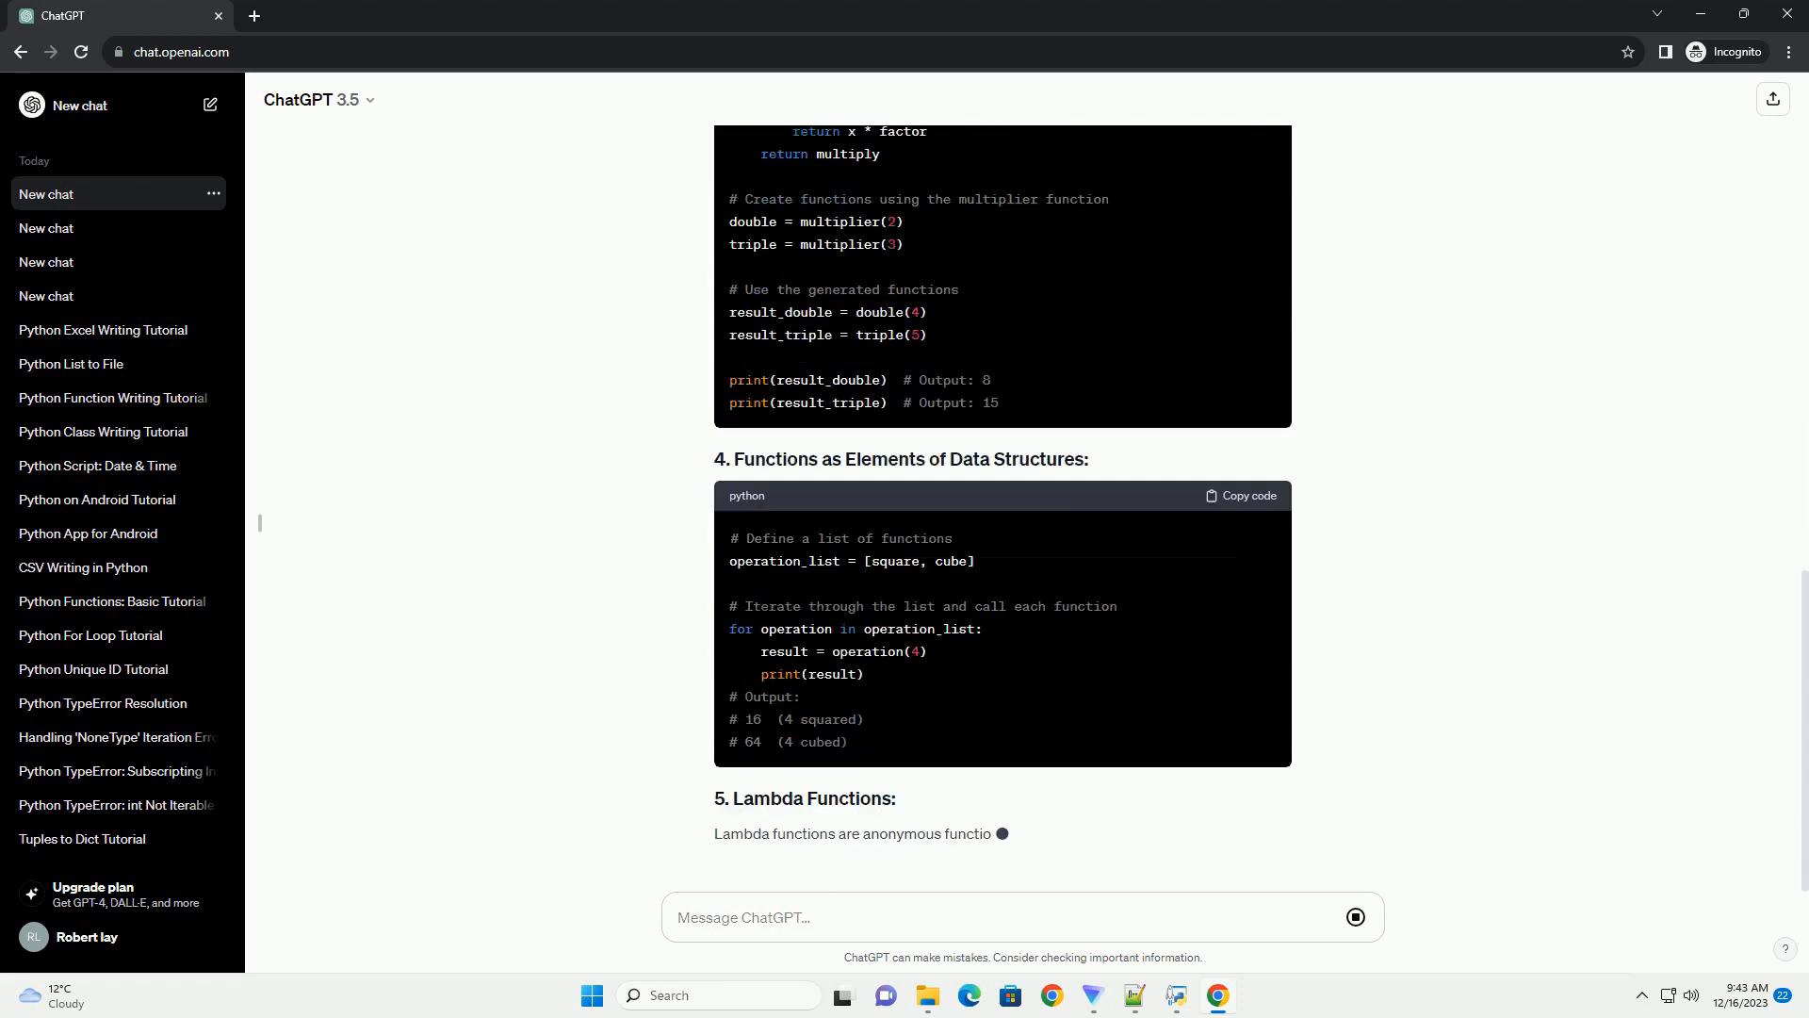
scroll(down, 3)
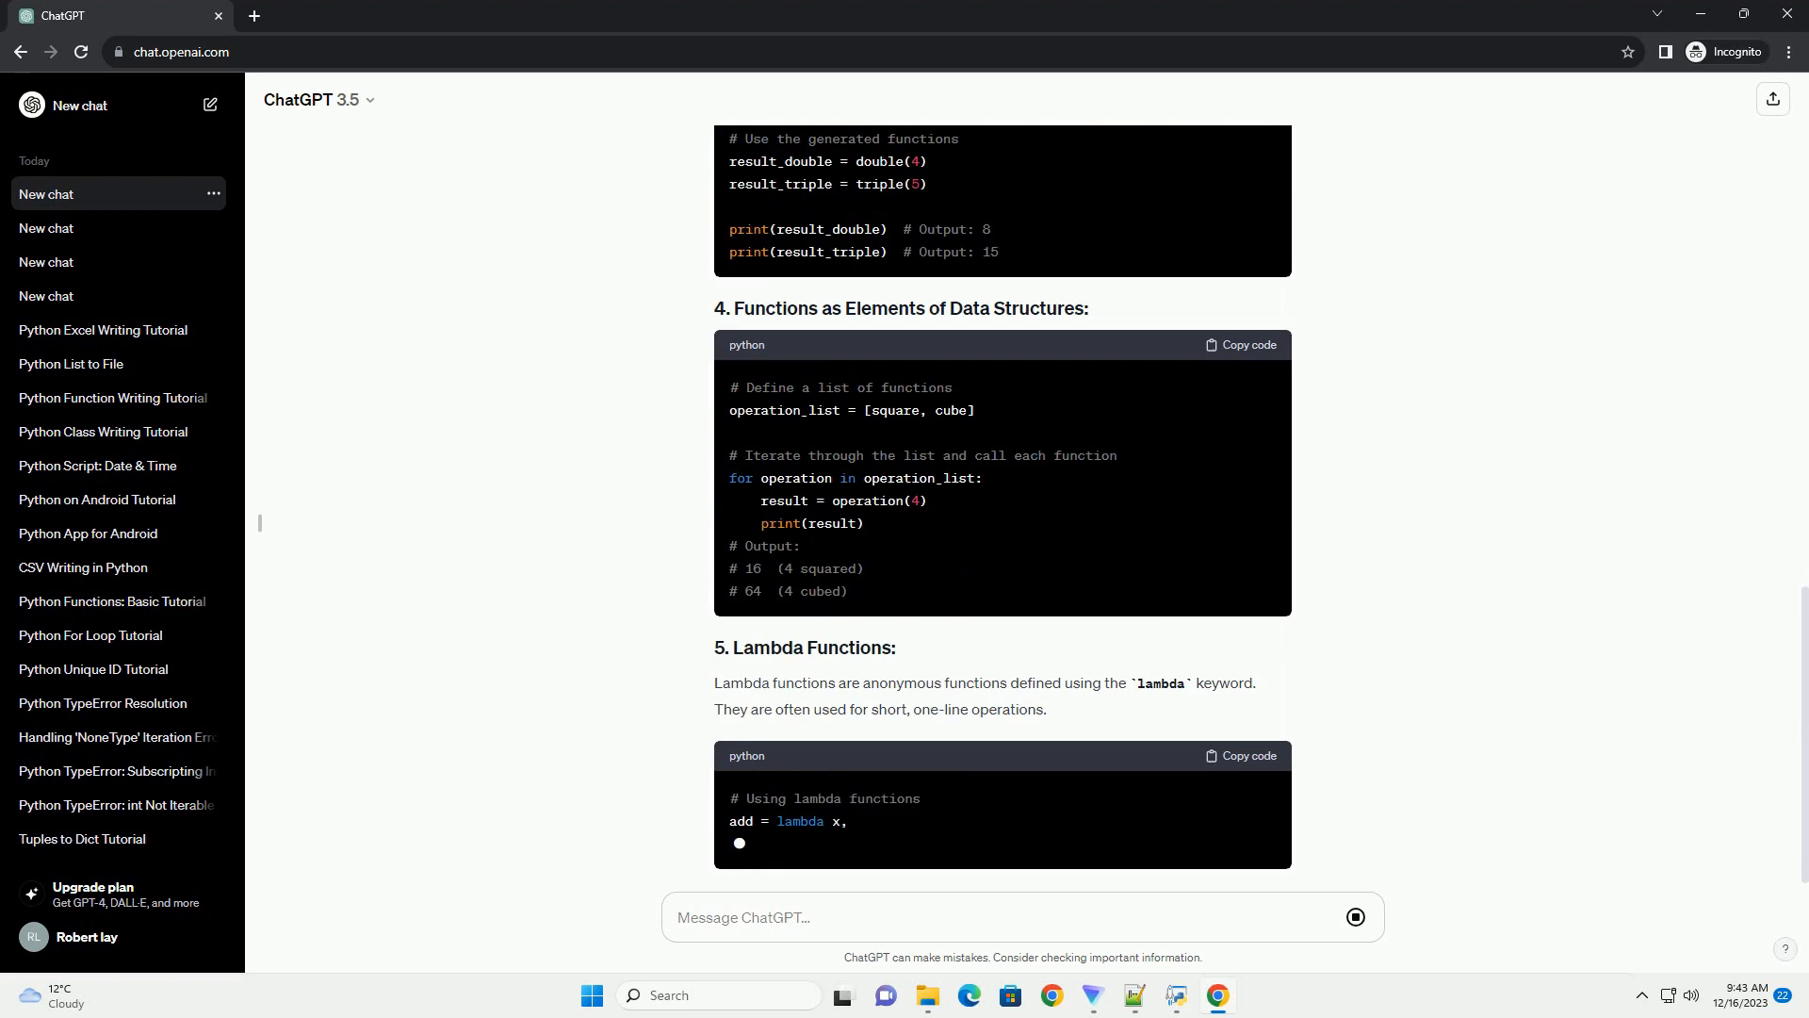
scroll(down, 3)
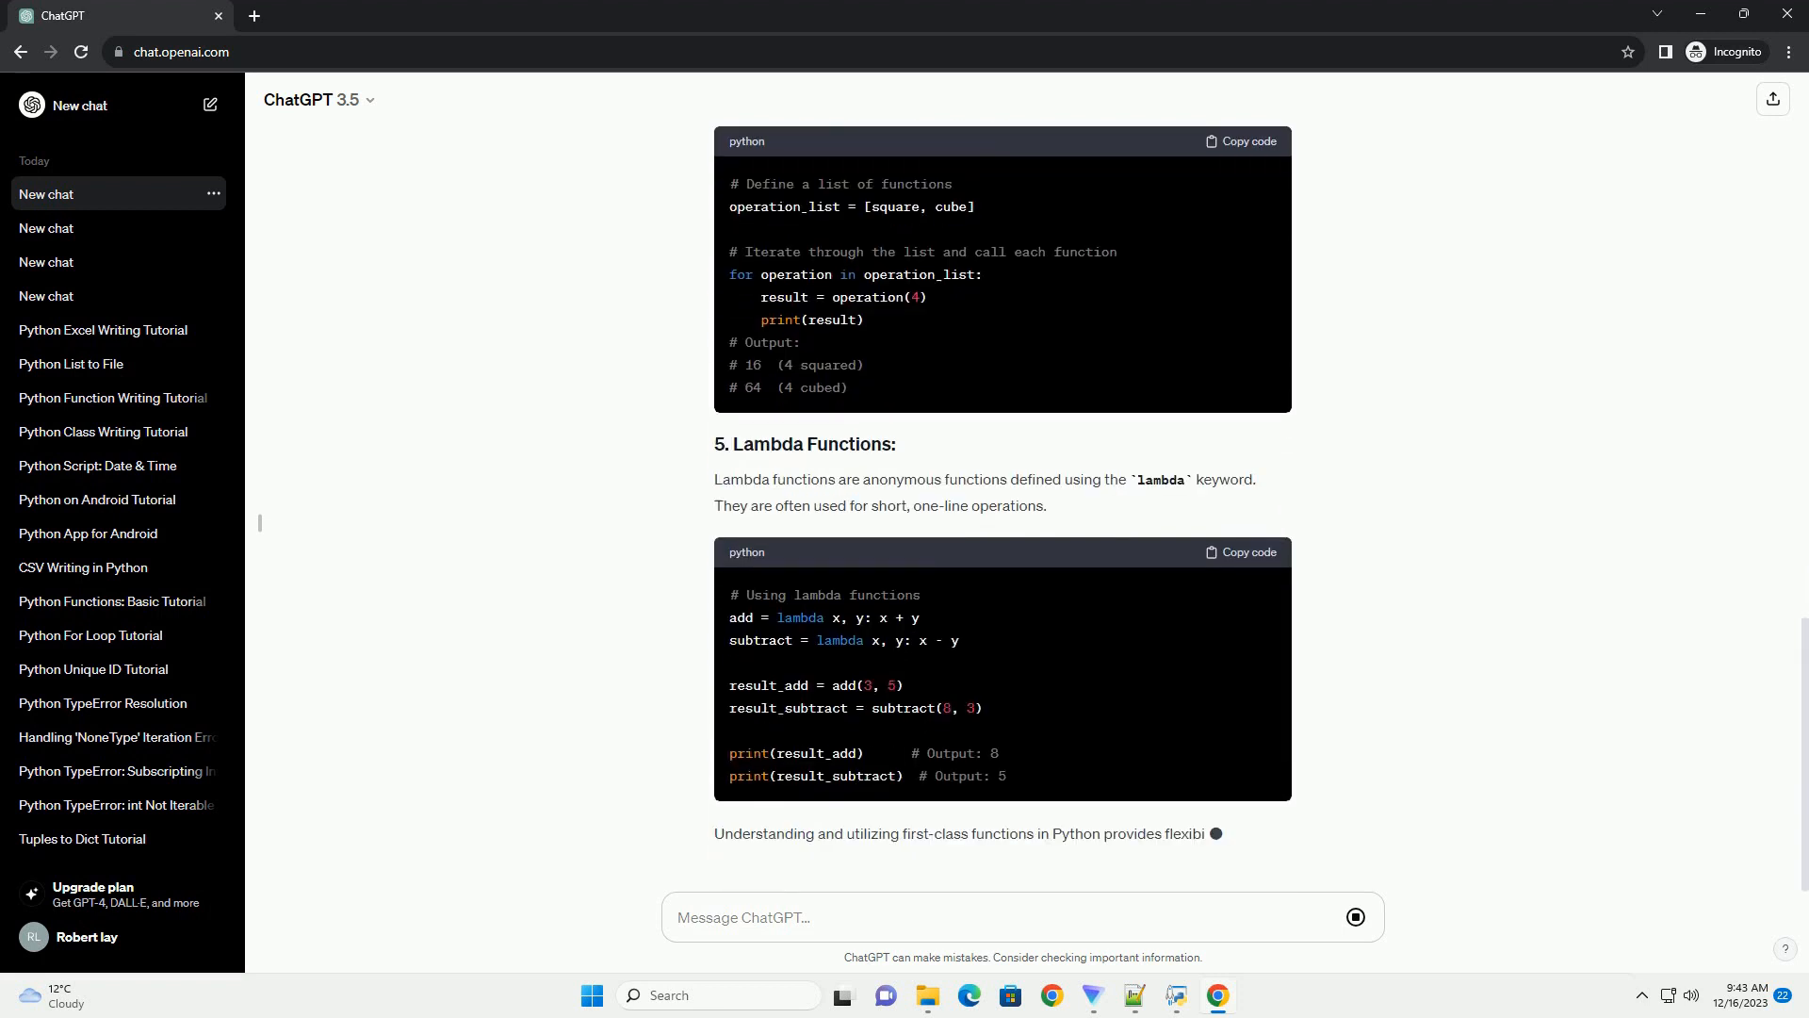
scroll(down, 3)
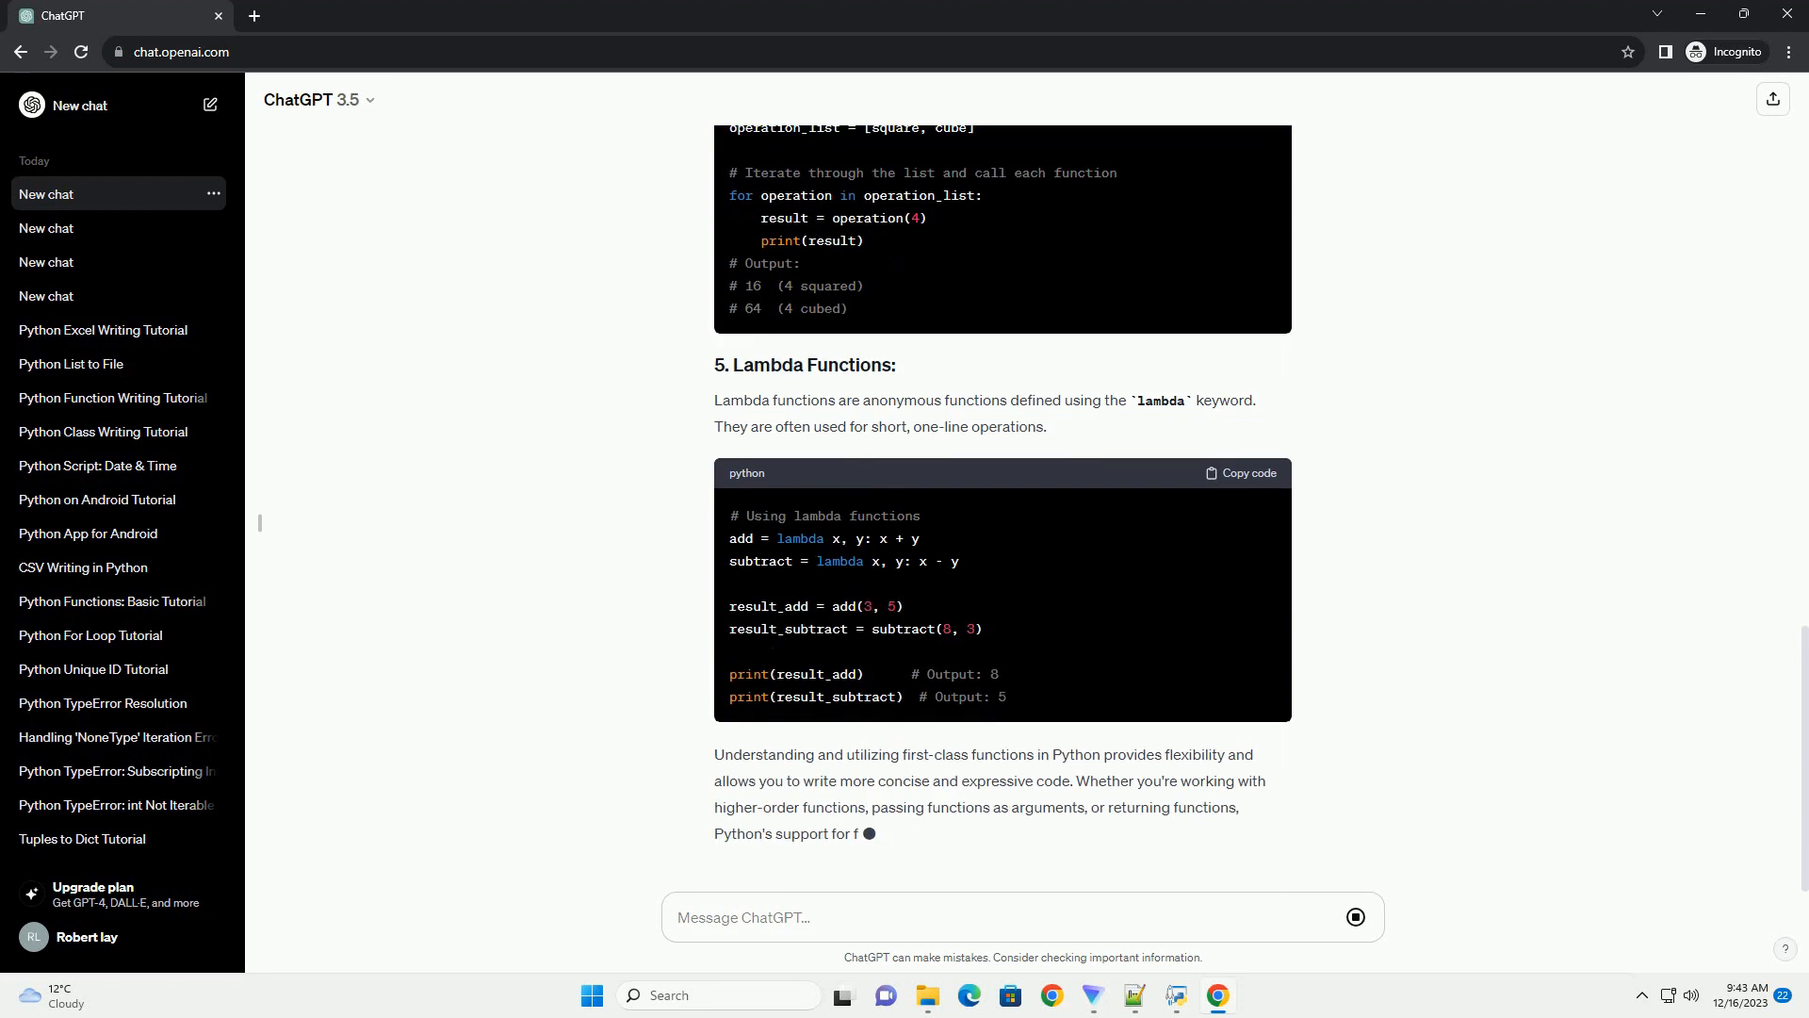